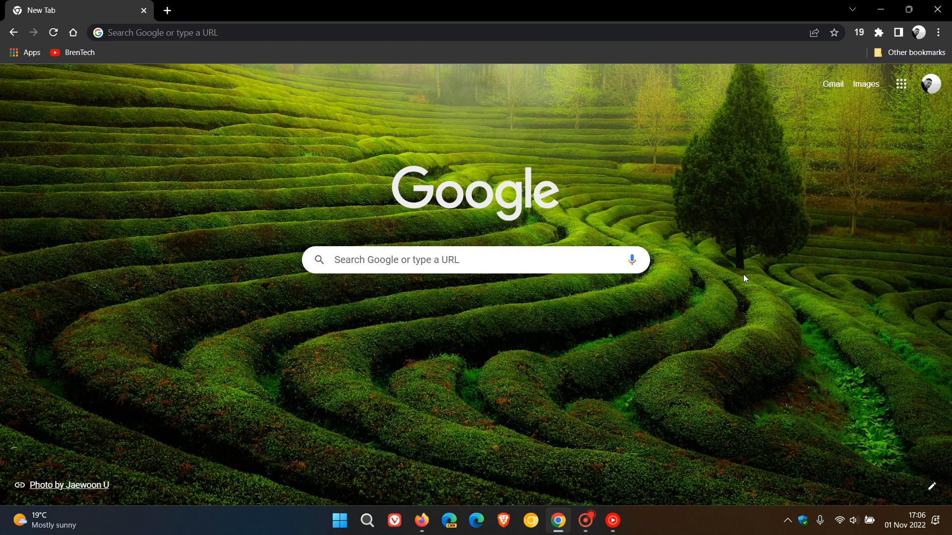
mouse_move(682, 207)
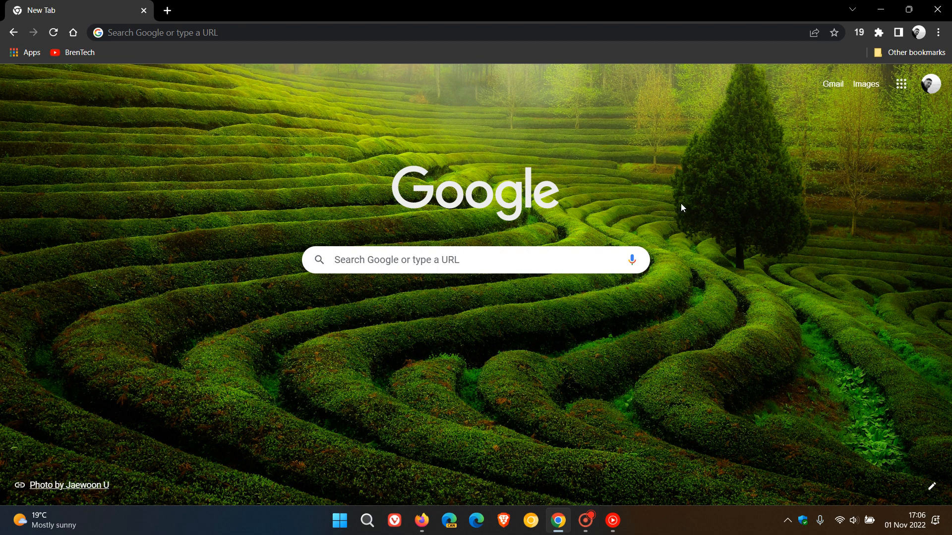
mouse_move(626, 237)
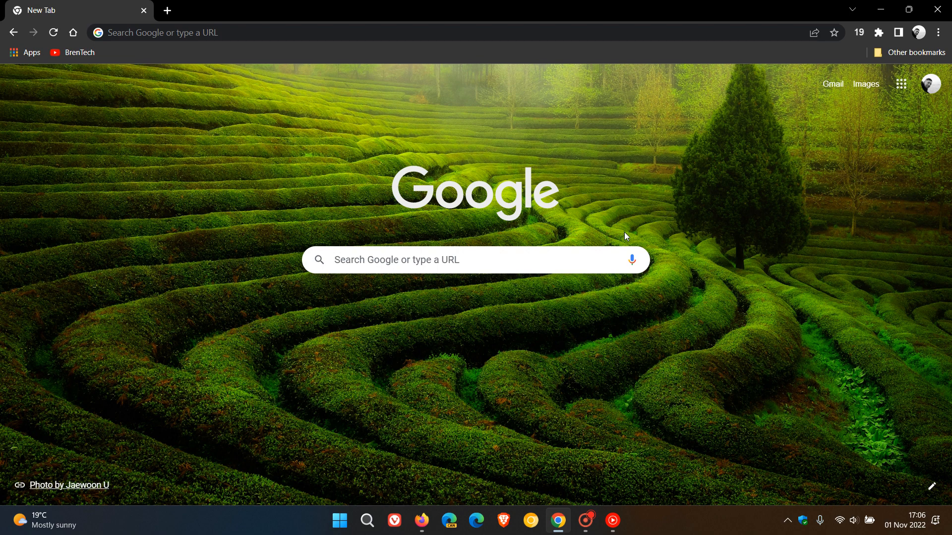
mouse_move(551, 135)
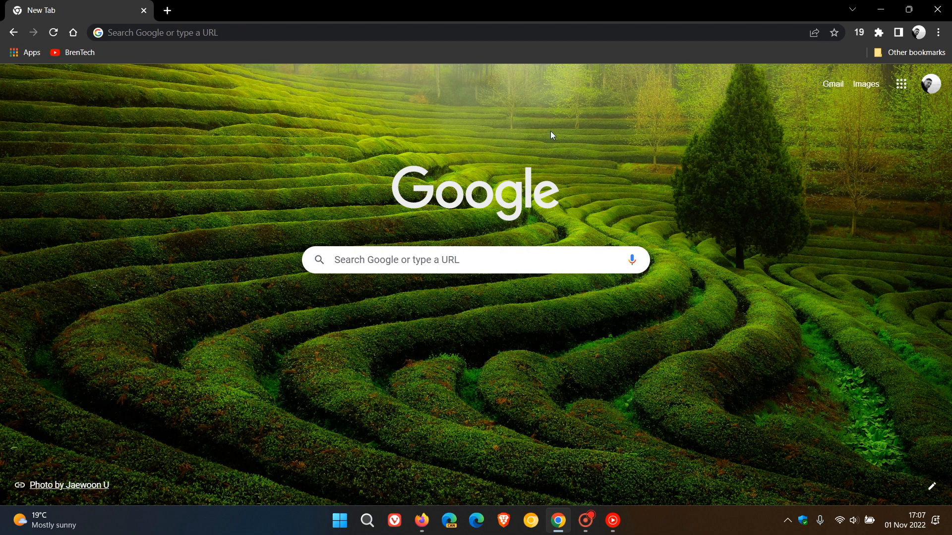
mouse_move(607, 220)
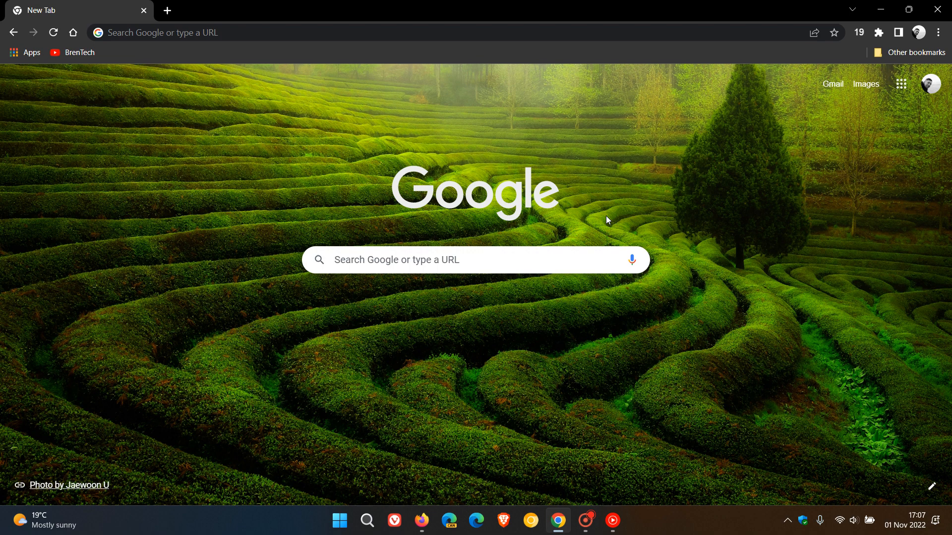
mouse_move(405, 129)
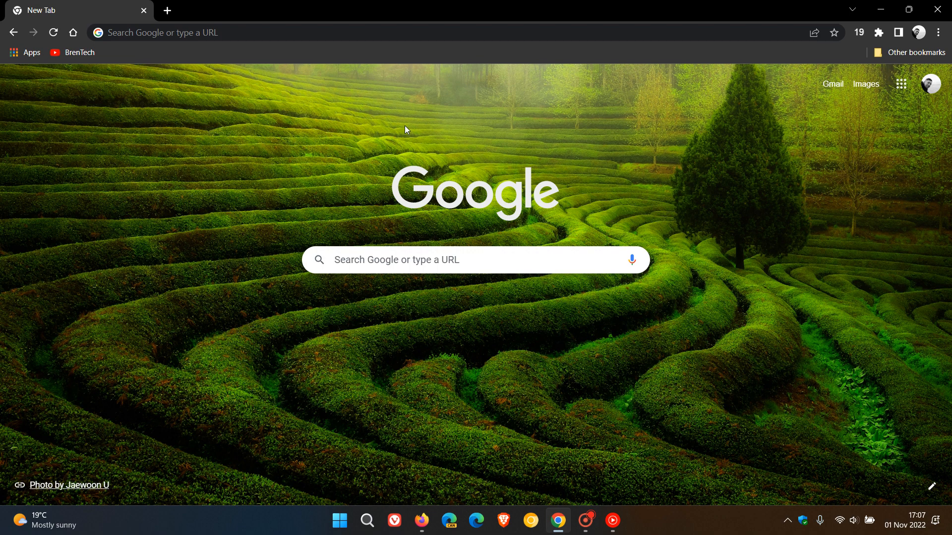
mouse_move(621, 202)
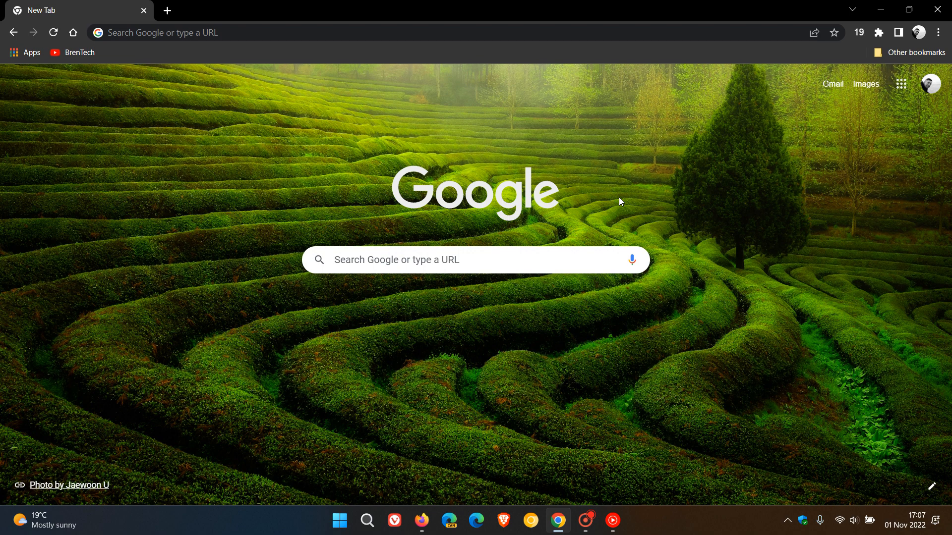
mouse_move(764, 151)
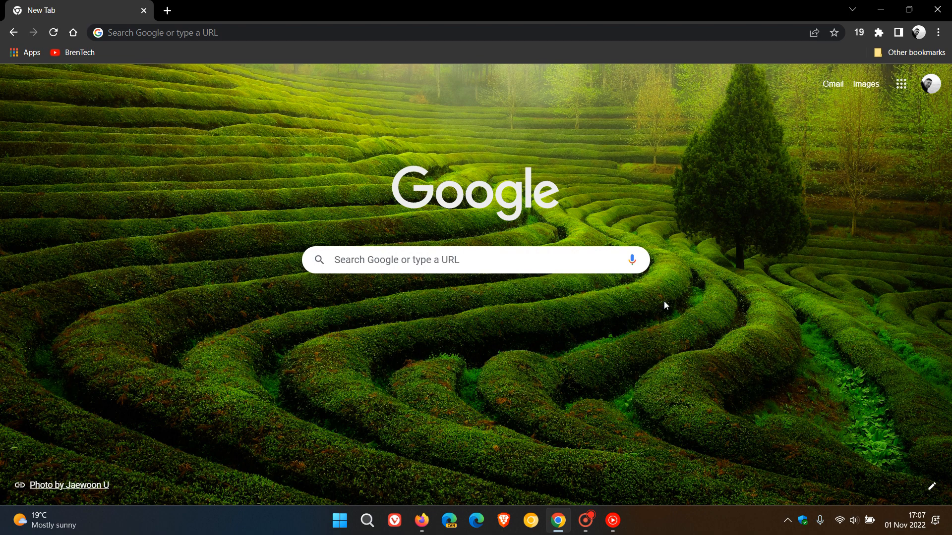
Step: Bring the Firefox window to the front from the taskbar
left_click(420, 520)
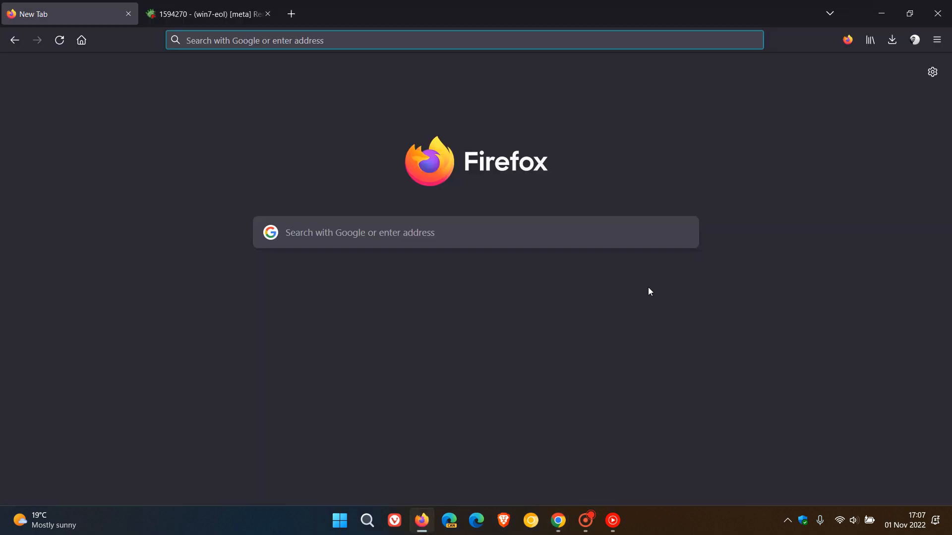
mouse_move(628, 137)
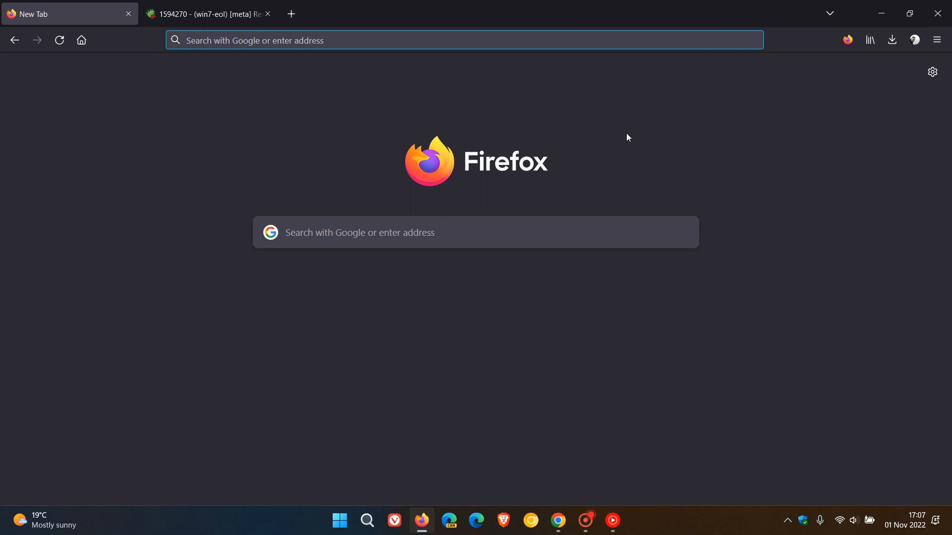
mouse_move(644, 169)
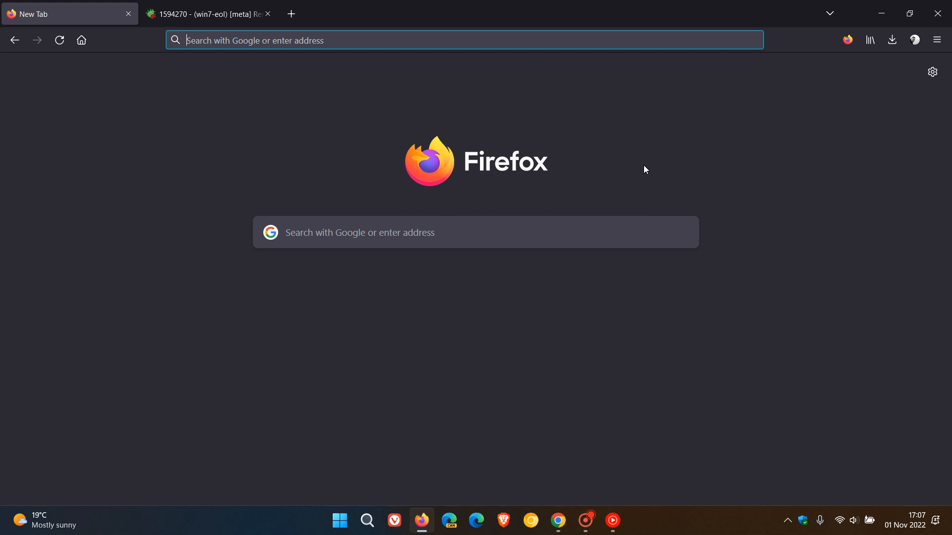
mouse_move(667, 166)
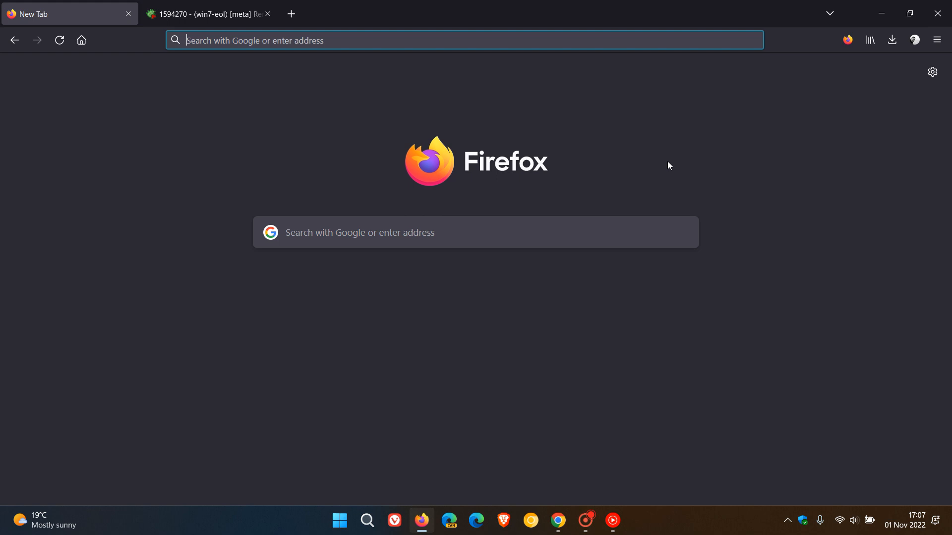
mouse_move(619, 162)
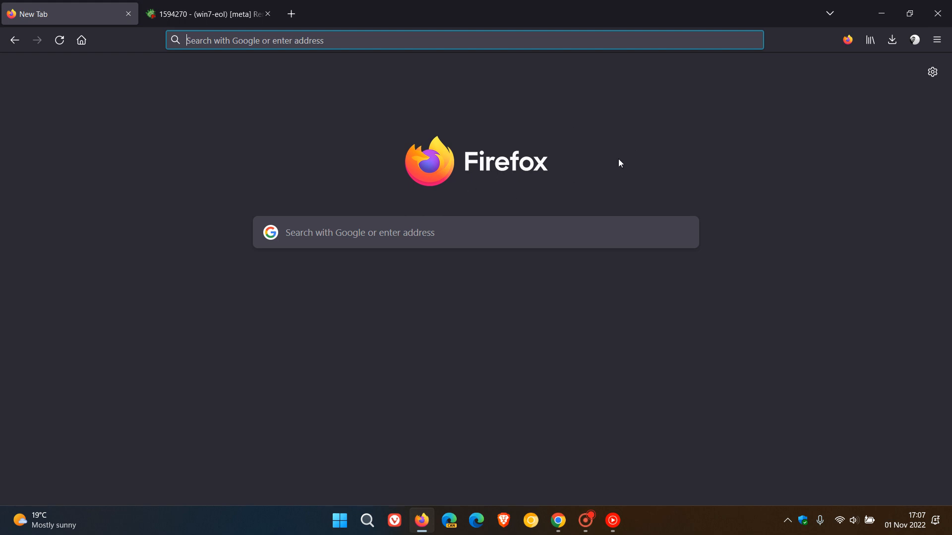
mouse_move(629, 159)
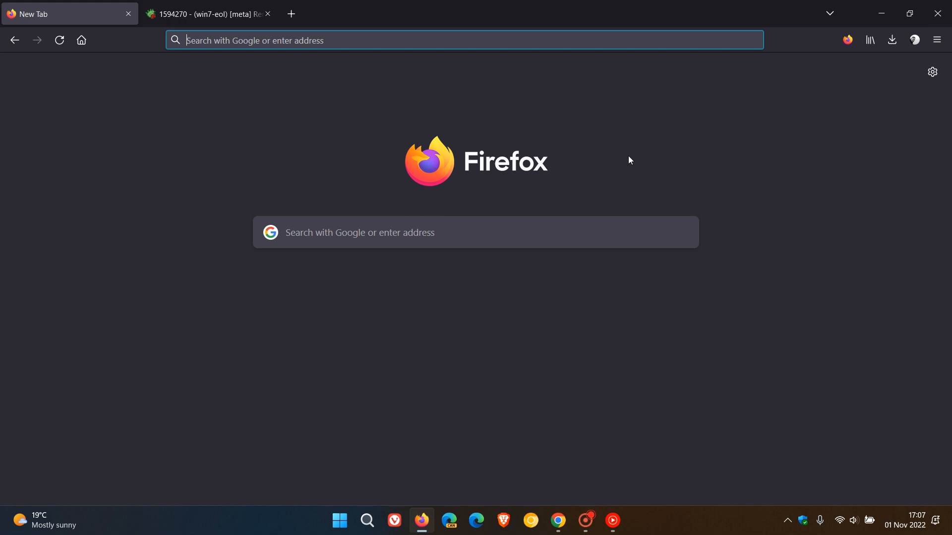
mouse_move(671, 164)
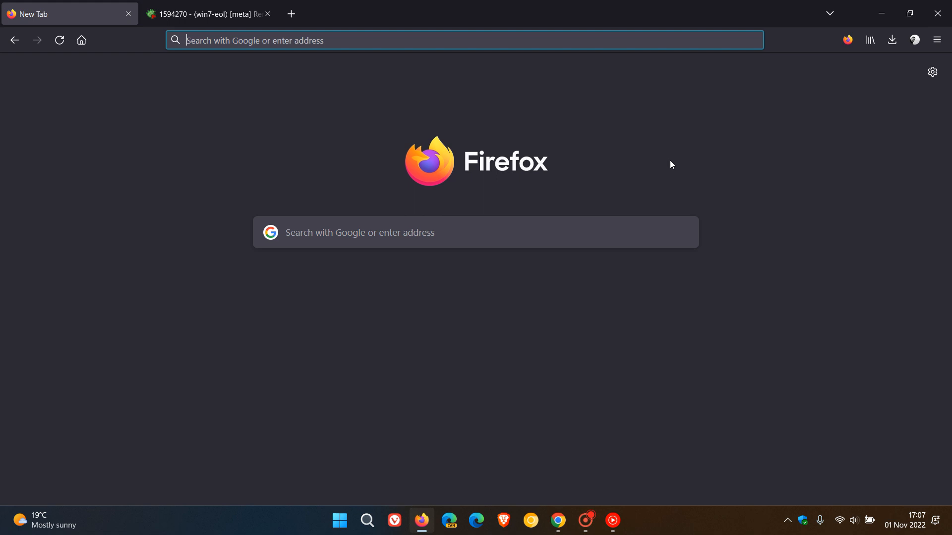
mouse_move(623, 144)
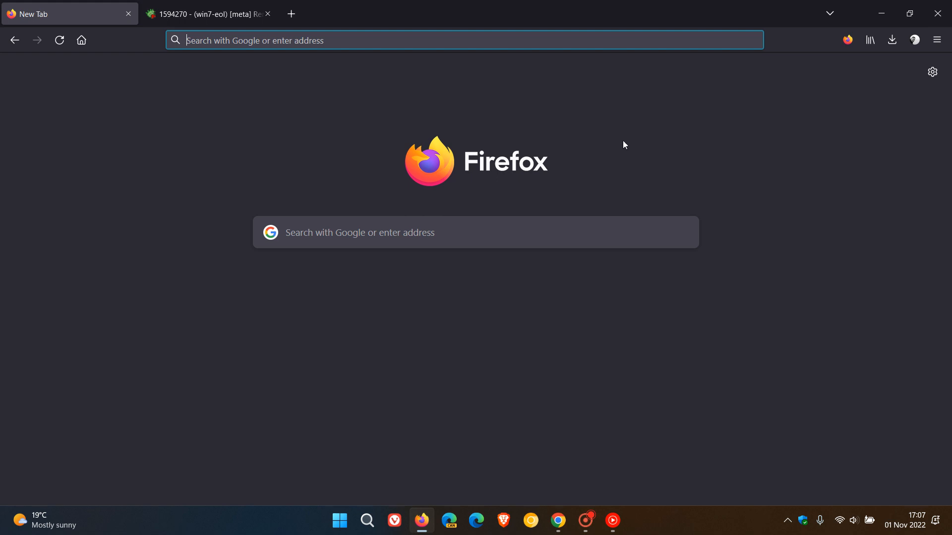
mouse_move(589, 185)
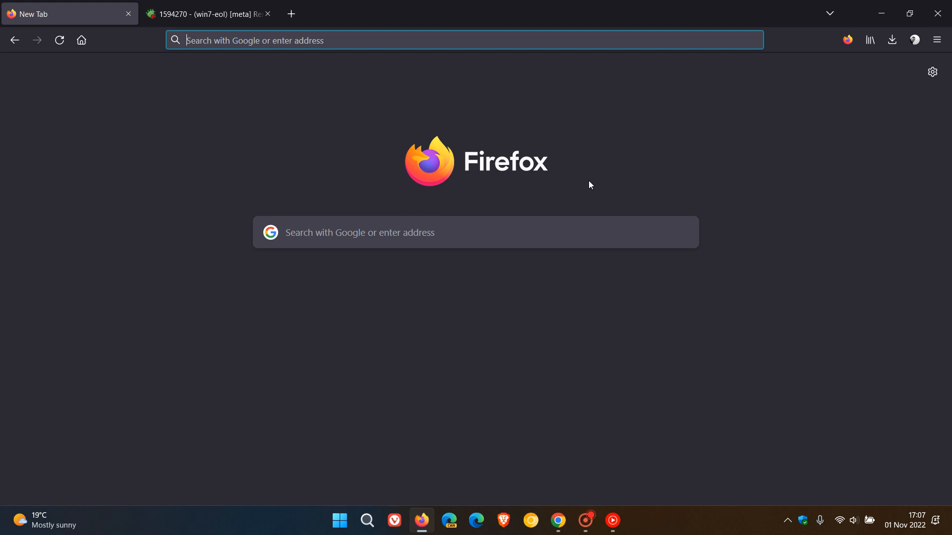
mouse_move(629, 171)
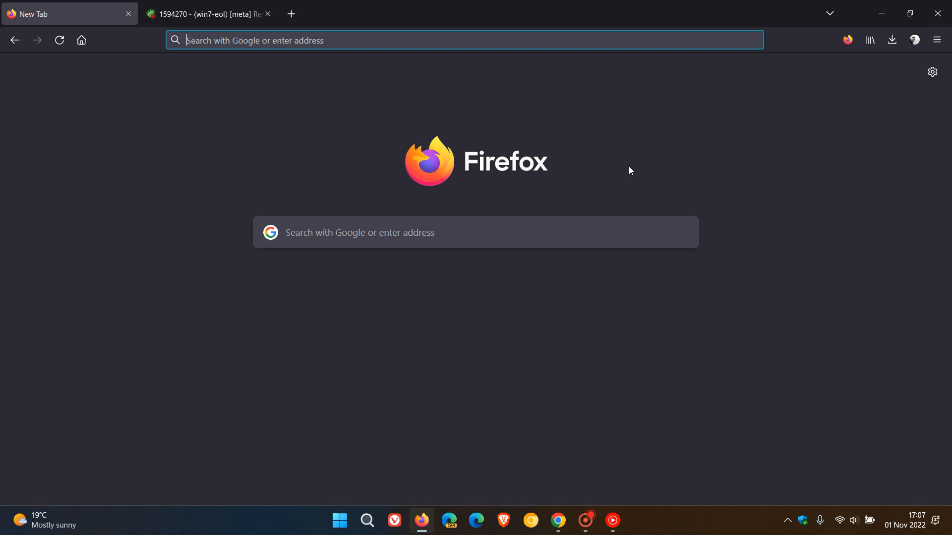
mouse_move(400, 134)
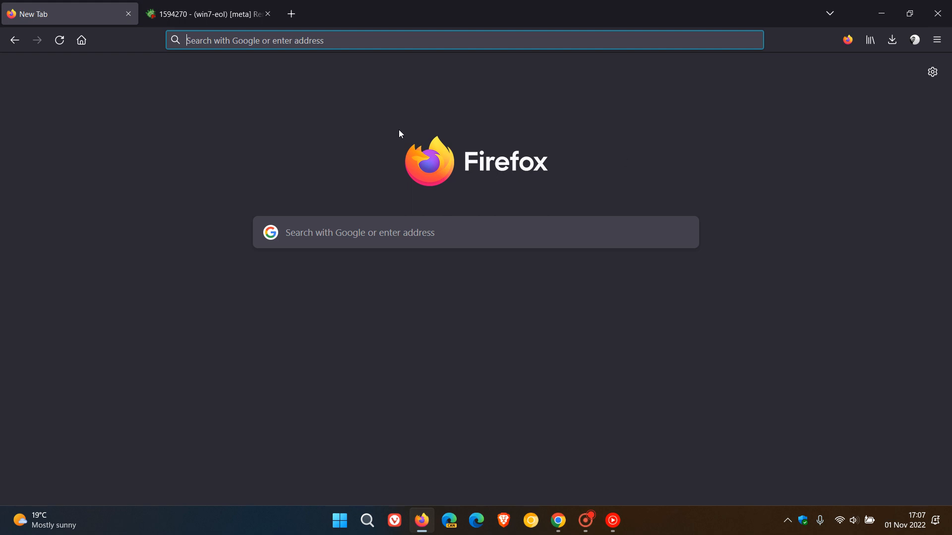
mouse_move(603, 195)
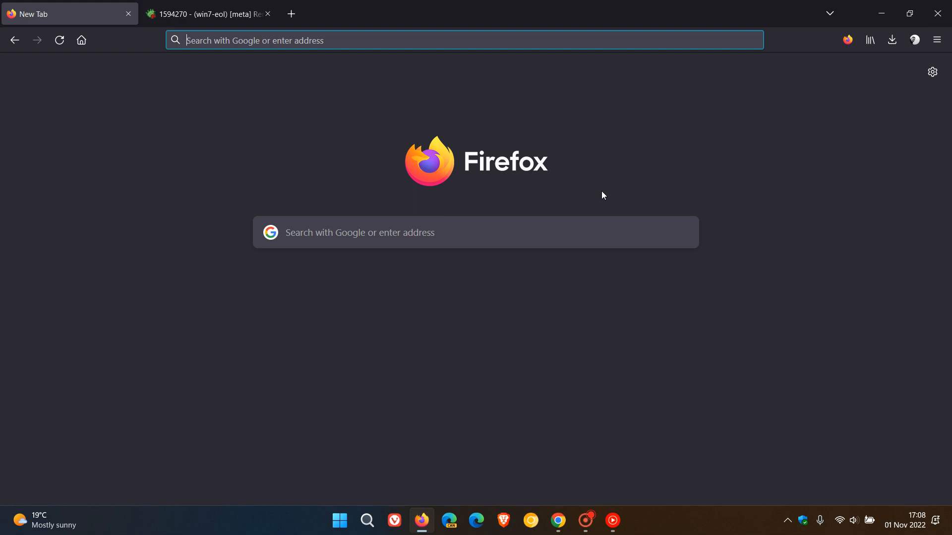
mouse_move(618, 195)
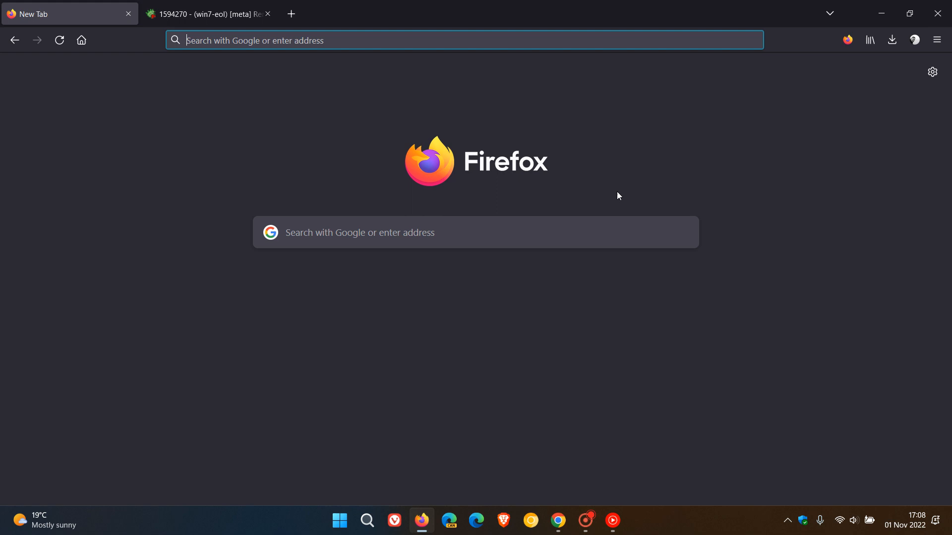
mouse_move(622, 189)
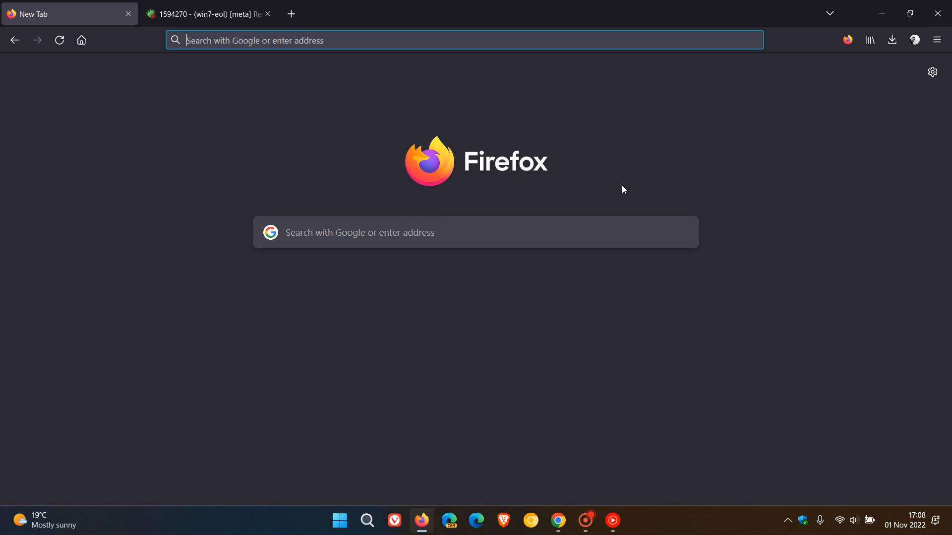
mouse_move(623, 175)
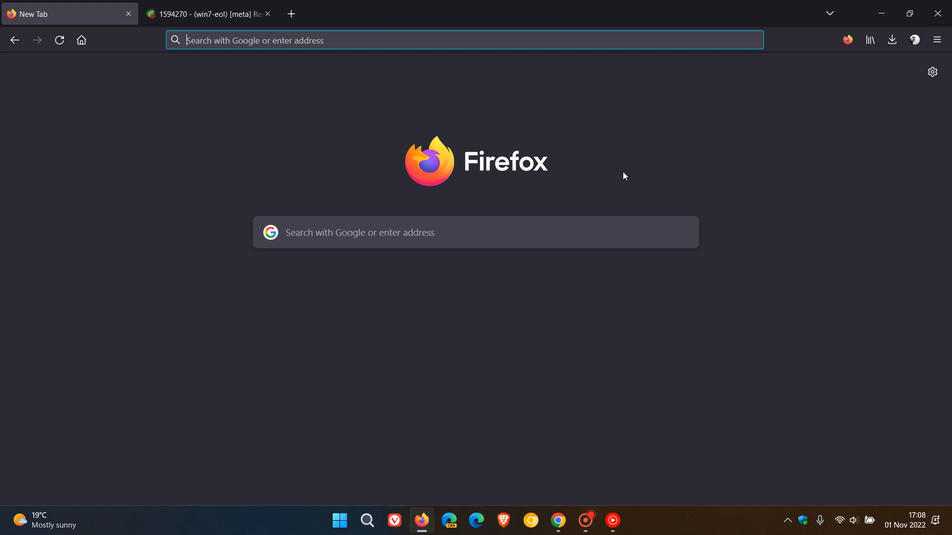
mouse_move(496, 87)
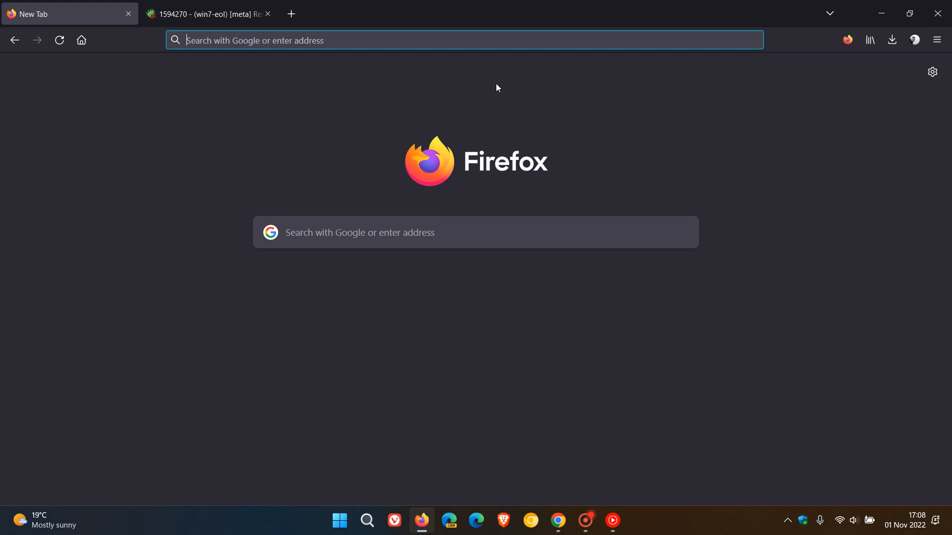
mouse_move(634, 161)
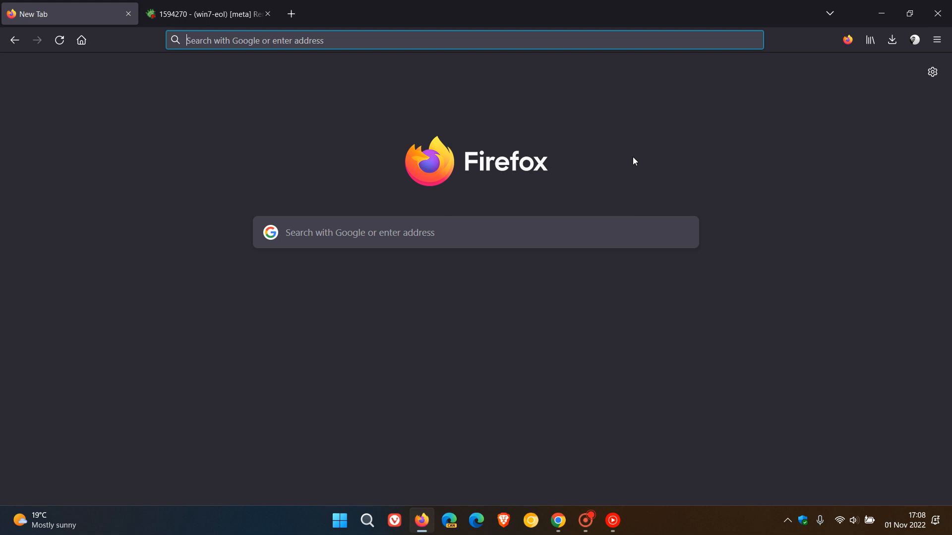
mouse_move(638, 166)
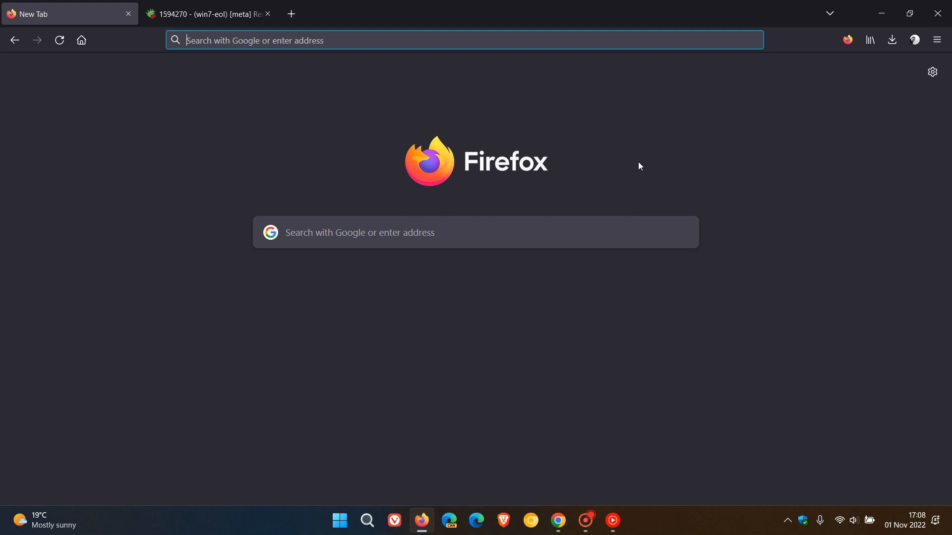
mouse_move(649, 162)
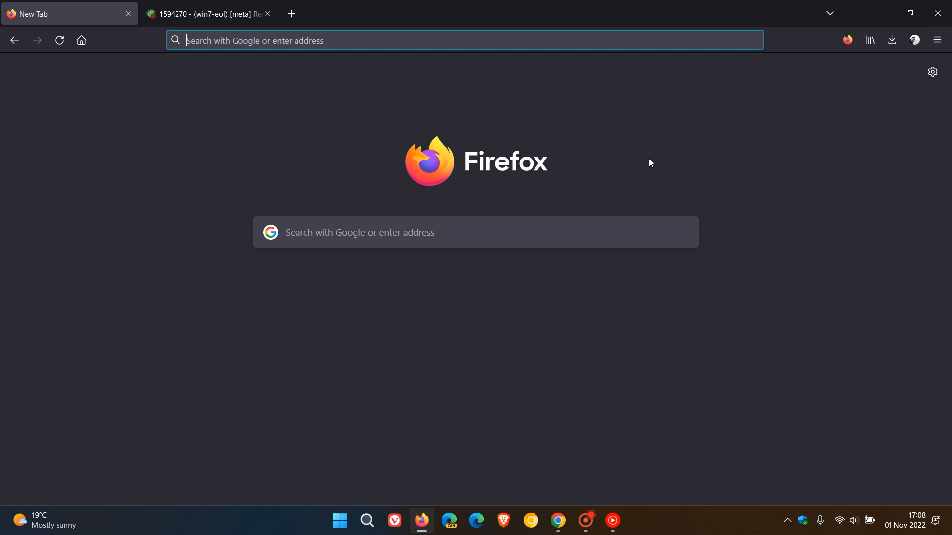
mouse_move(693, 153)
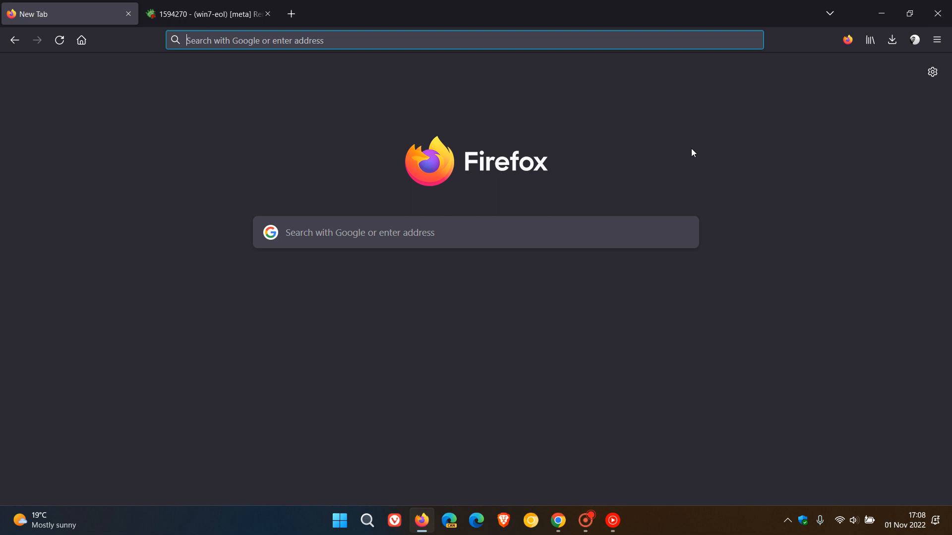
mouse_move(794, 314)
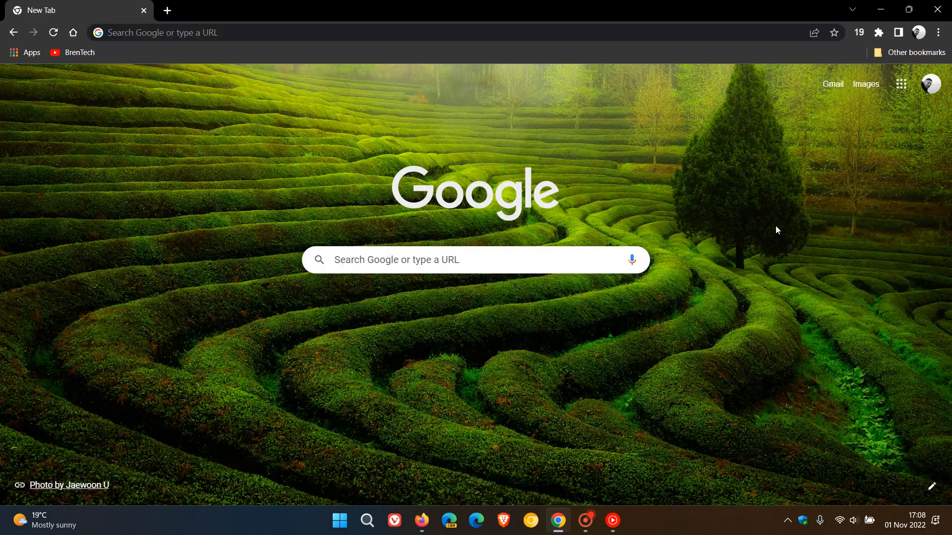
mouse_move(744, 311)
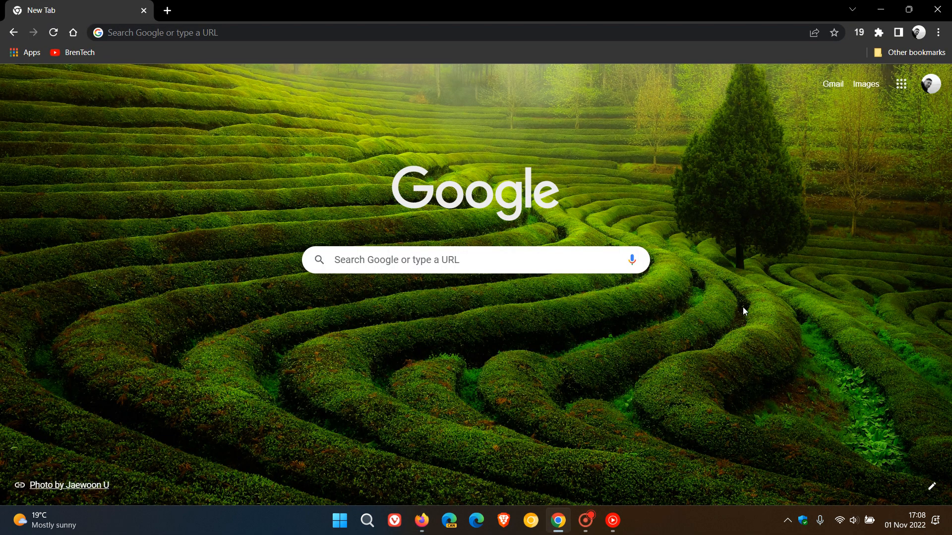
mouse_move(630, 363)
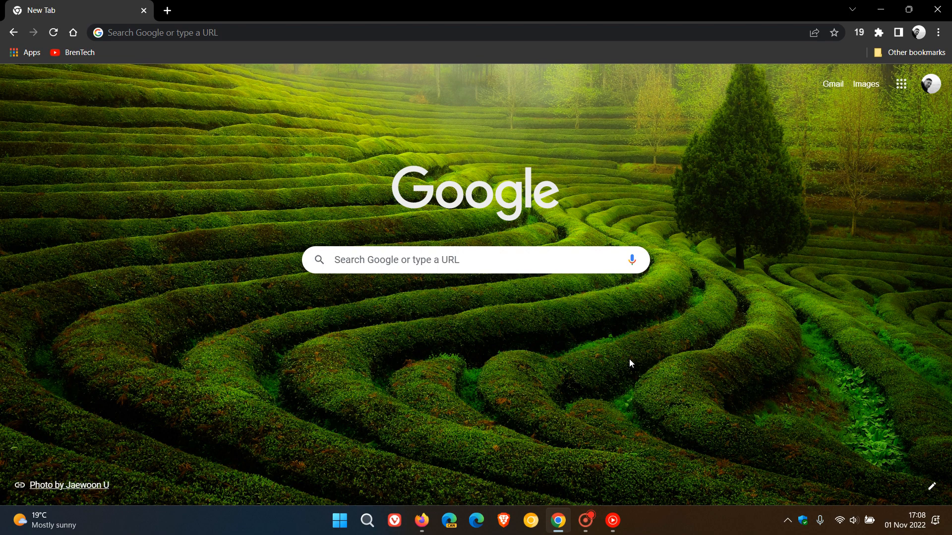
mouse_move(615, 369)
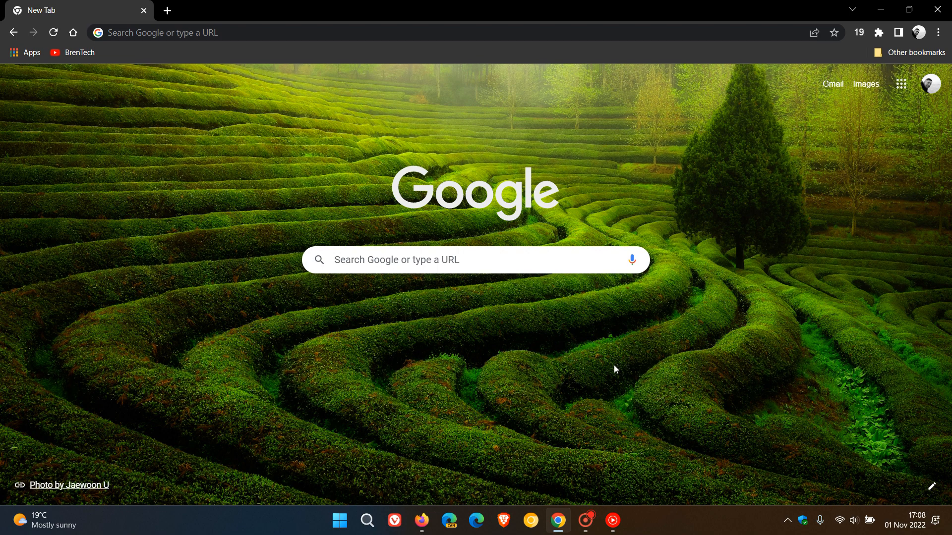
Step: Switch back from Chrome to the Firefox window on its new tab page
left_click(421, 520)
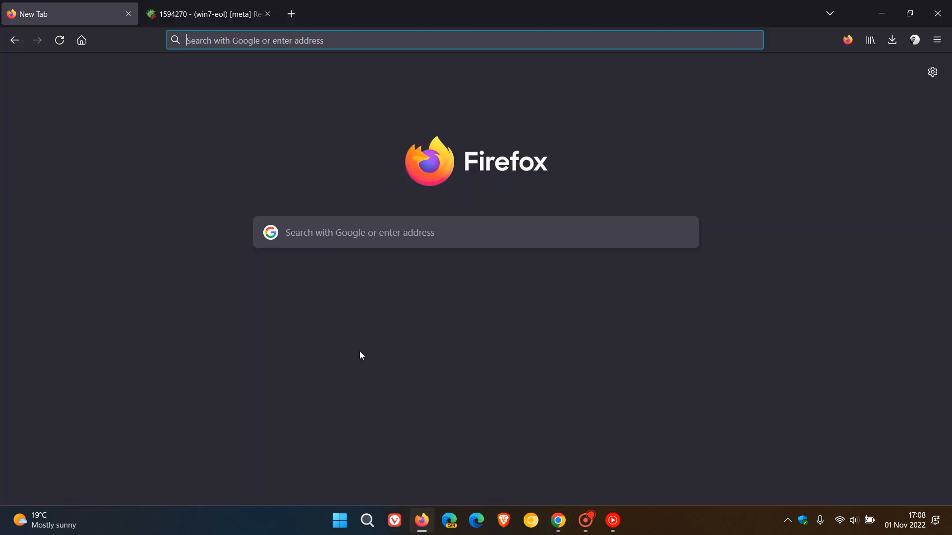
Step: Switch to the Windows 7 end-of-life bug tab and highlight 'Chrome' and a passage in the engineer's comment
left_click(206, 13)
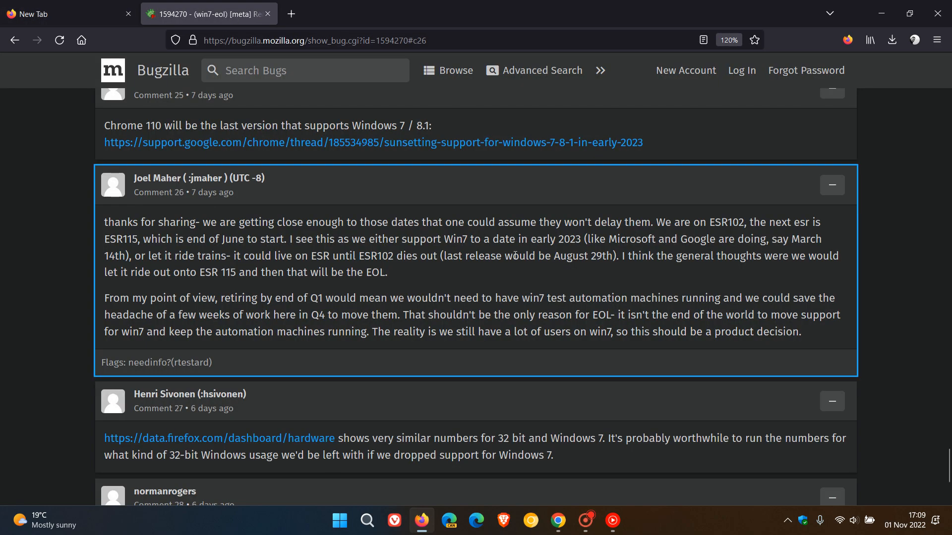
mouse_move(218, 95)
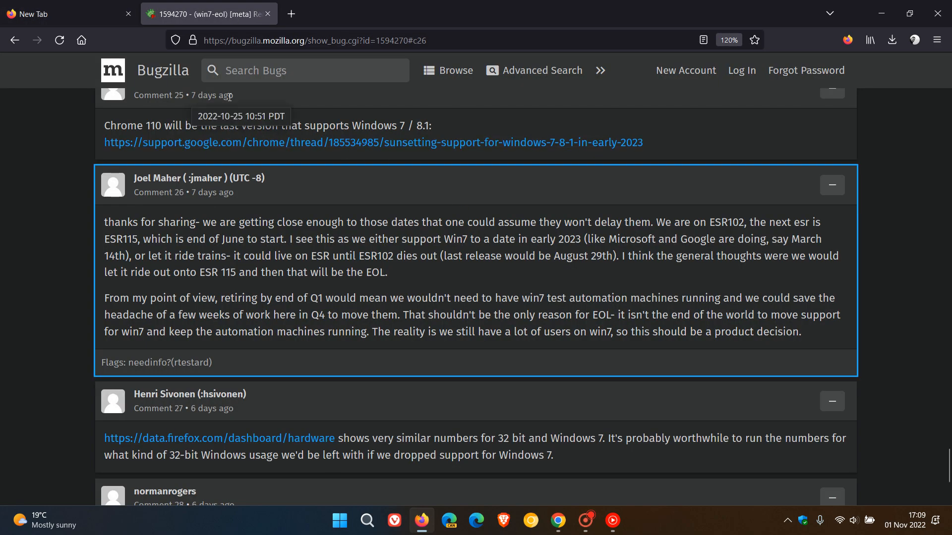
double_click(123, 126)
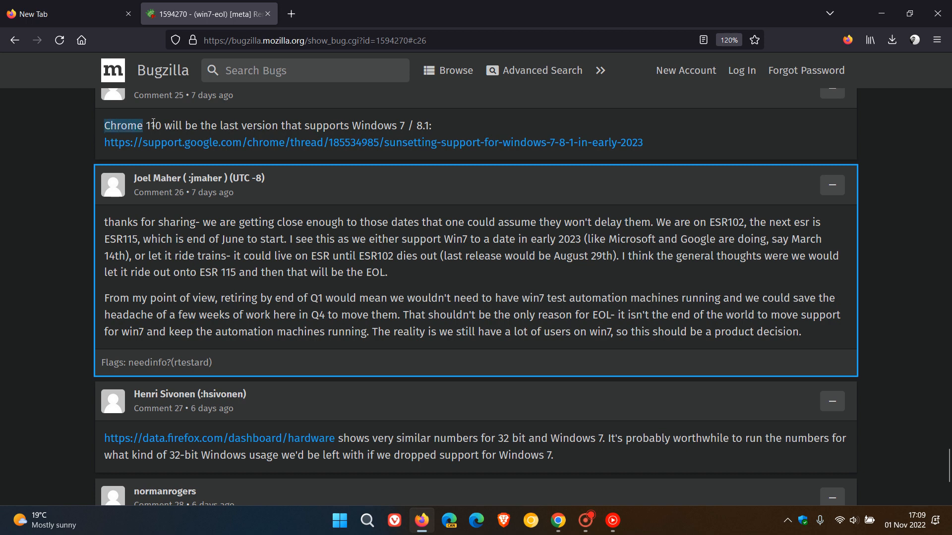
left_click_drag(144, 126, 383, 126)
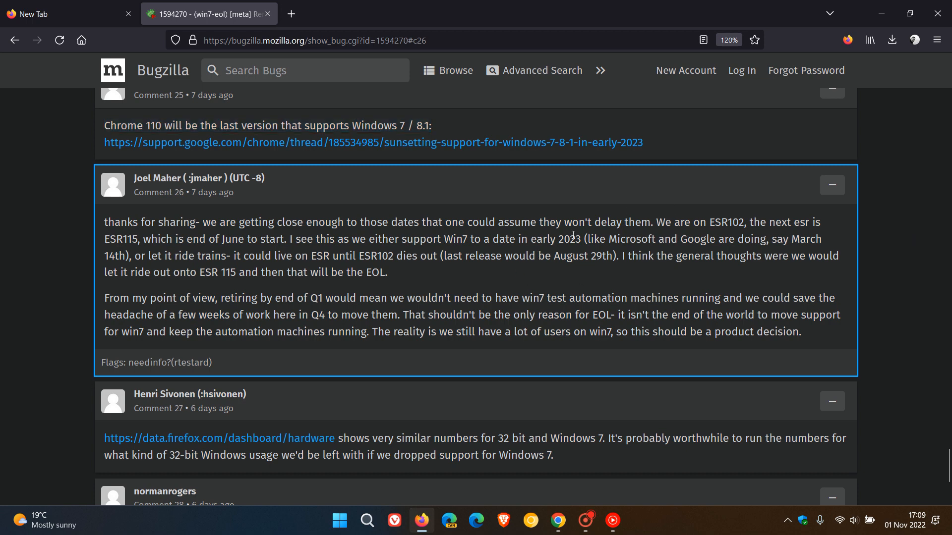
mouse_move(552, 253)
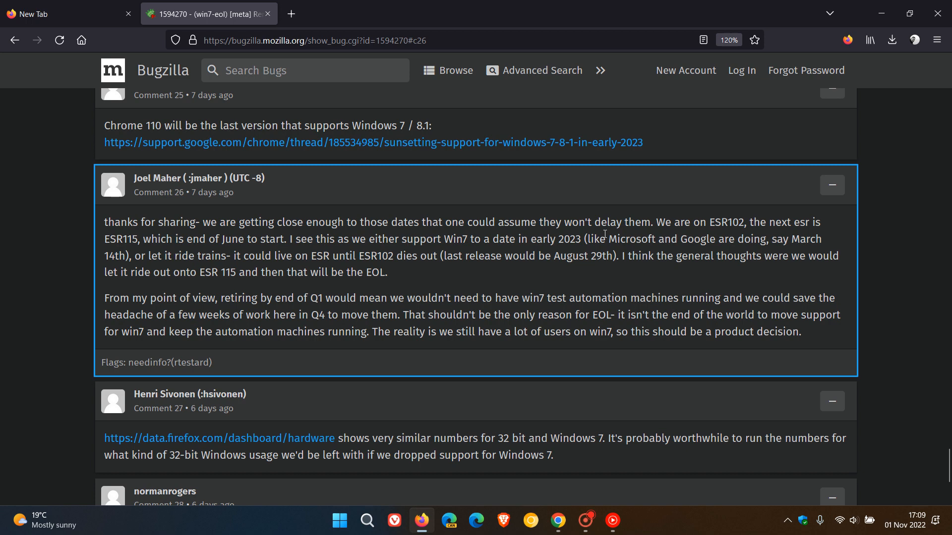
mouse_move(890, 242)
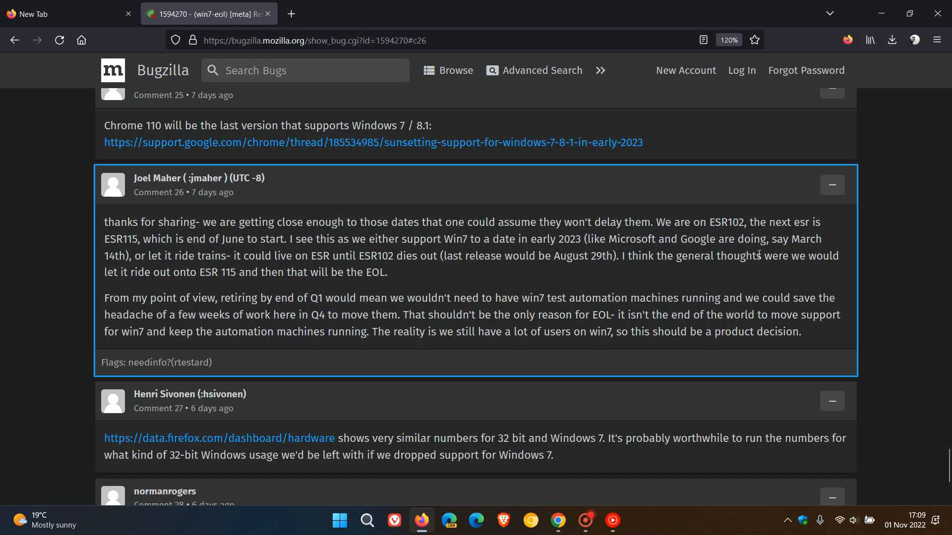
Step: Highlight the phrase 'say March 14th' in comment 26
double_click(780, 239)
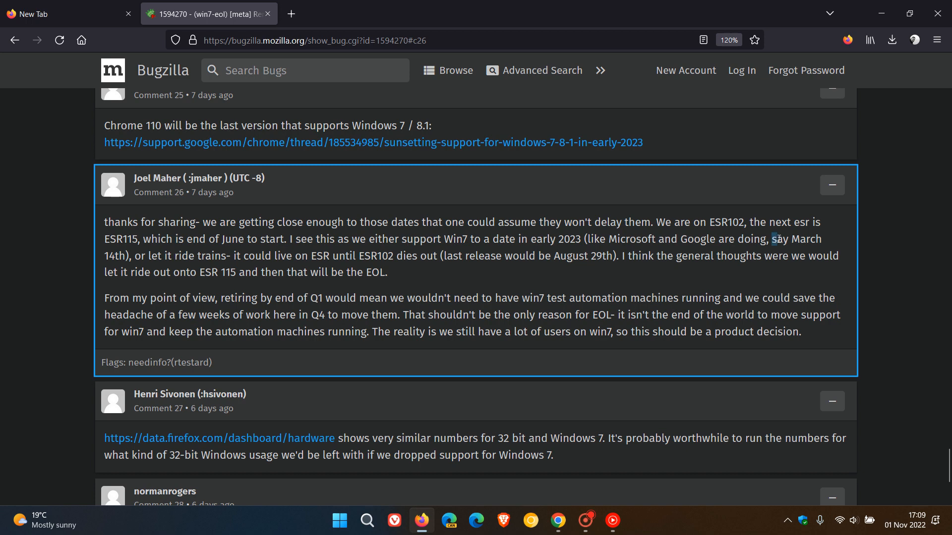
left_click_drag(772, 239, 155, 256)
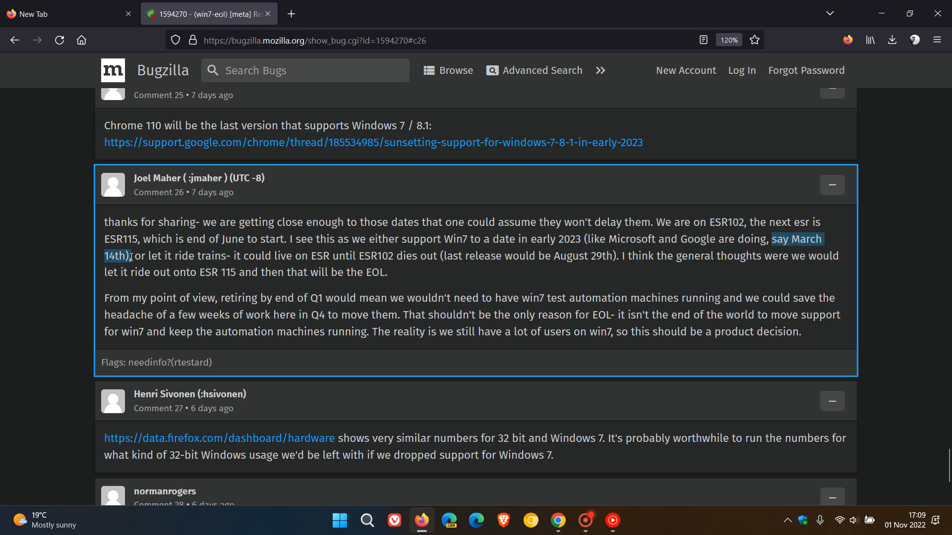
mouse_move(907, 267)
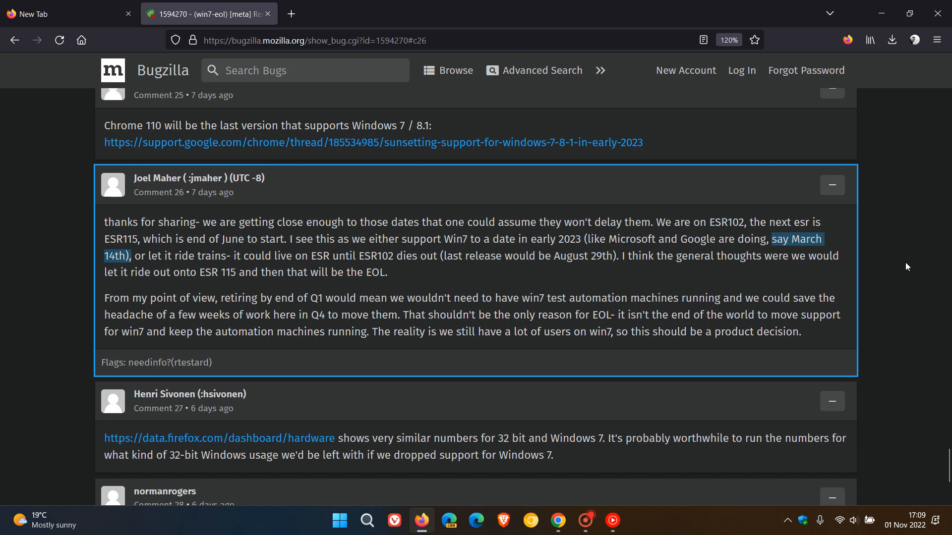
mouse_move(910, 265)
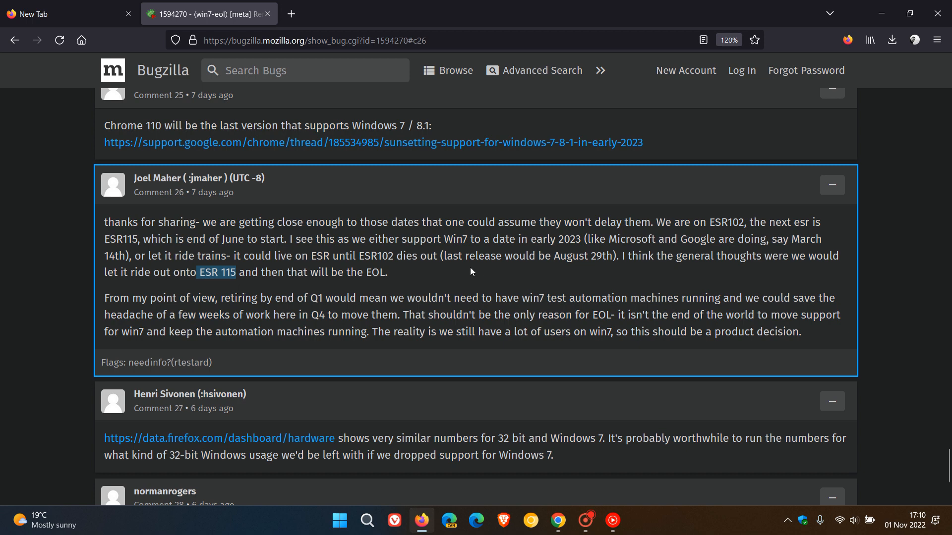
Step: Highlight 'last release would be August 29th' in comment 26
left_click_drag(447, 256, 613, 256)
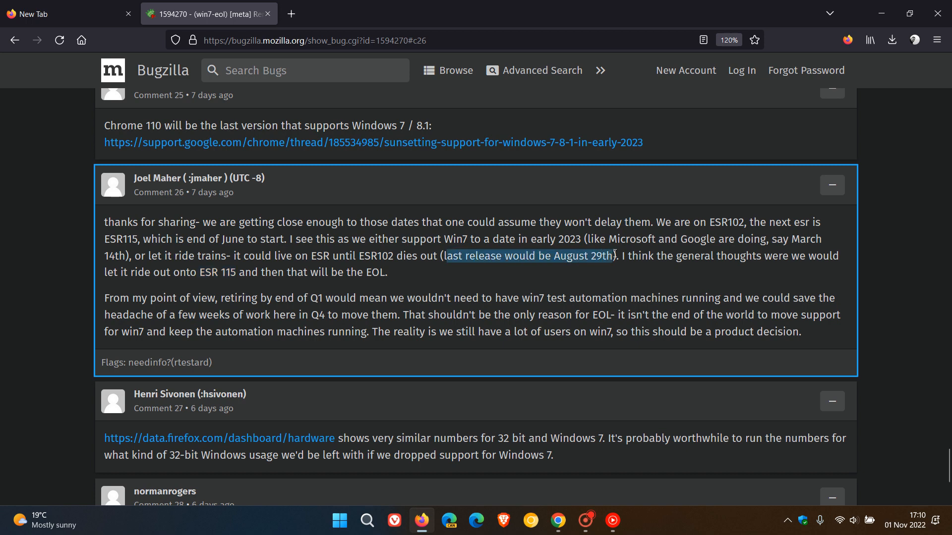
mouse_move(662, 278)
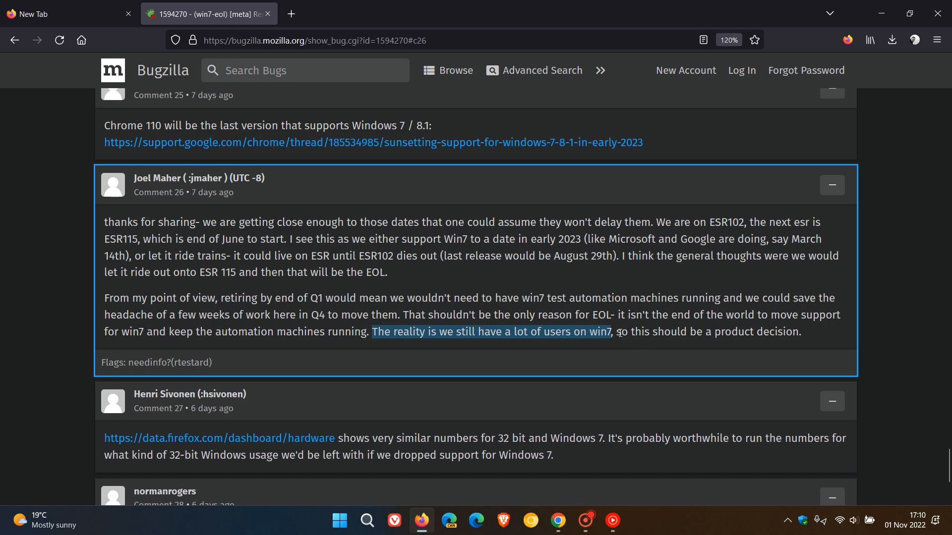
Step: Re-highlight 'last release would be August 29th', then switch to the blank new tab
left_click_drag(612, 332, 800, 332)
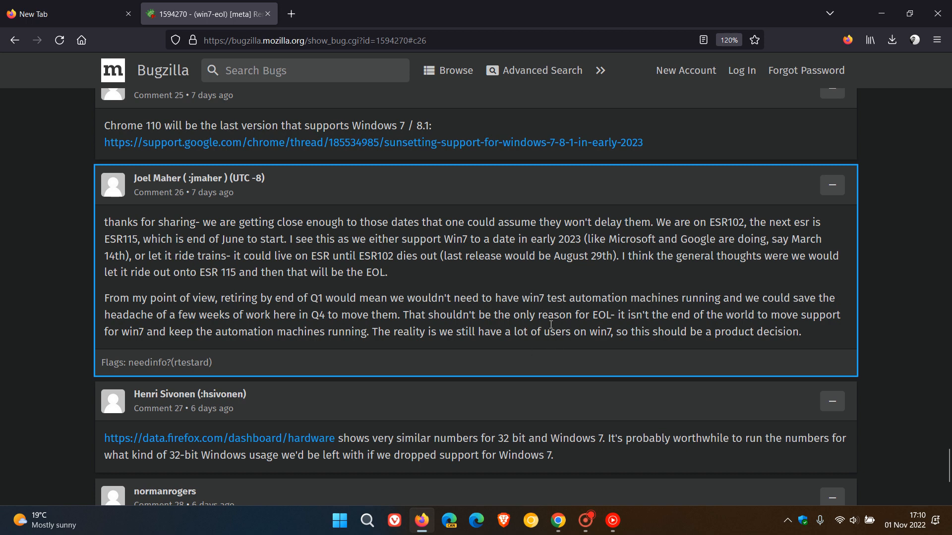
mouse_move(564, 328)
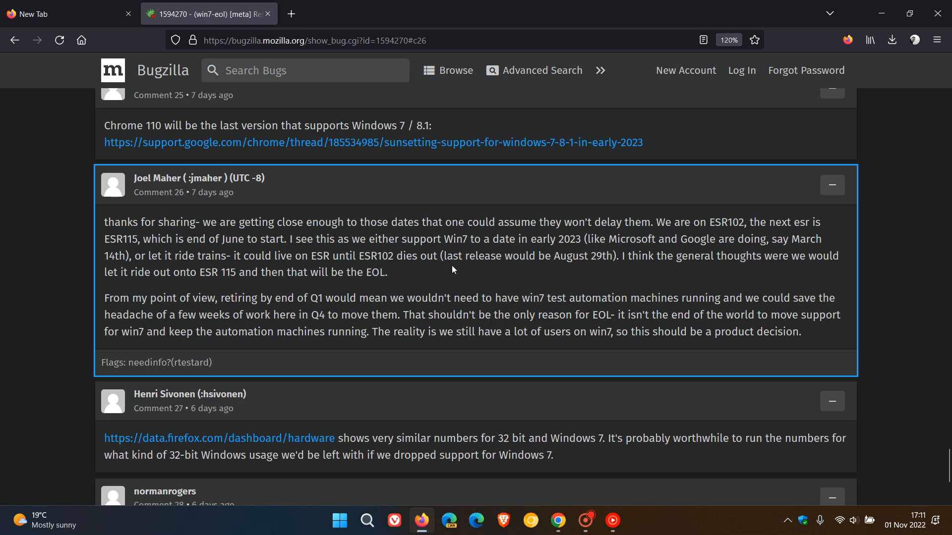
left_click_drag(440, 255, 615, 256)
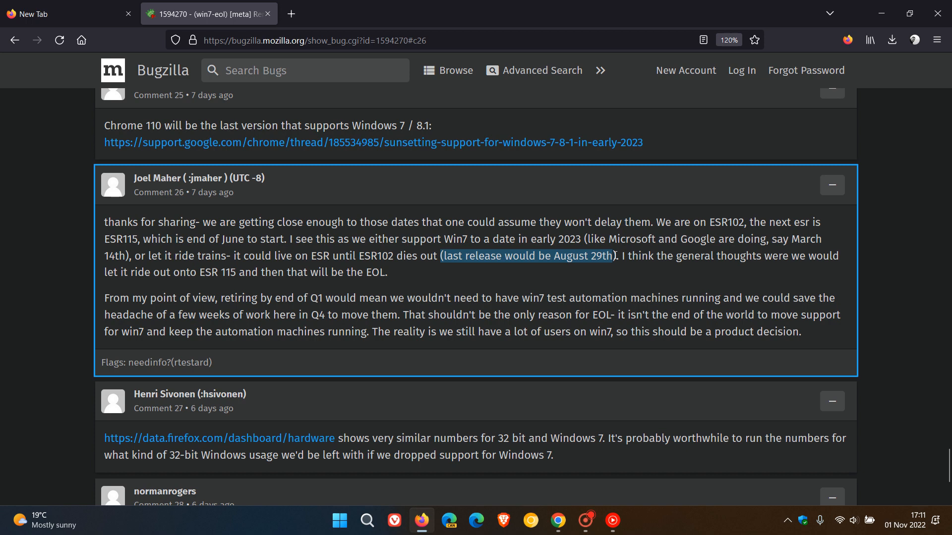
mouse_move(892, 276)
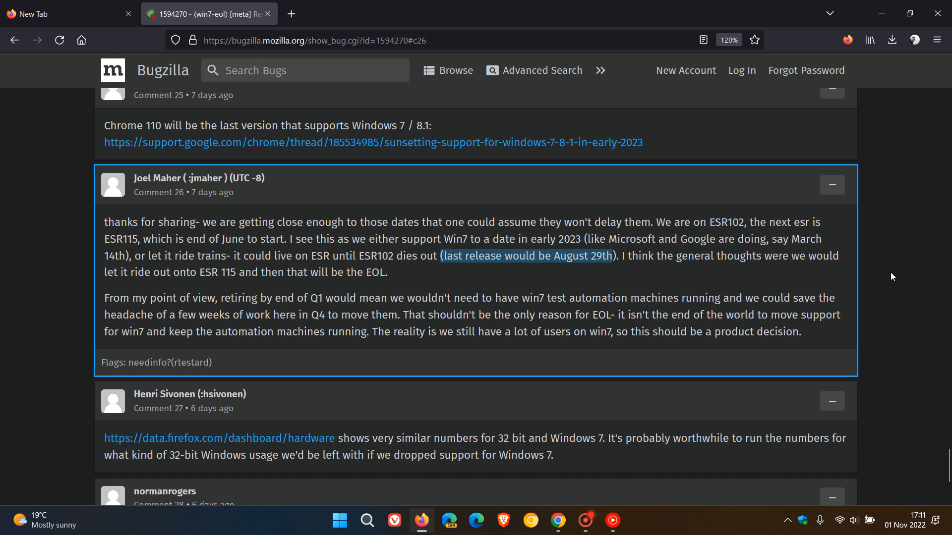
mouse_move(887, 342)
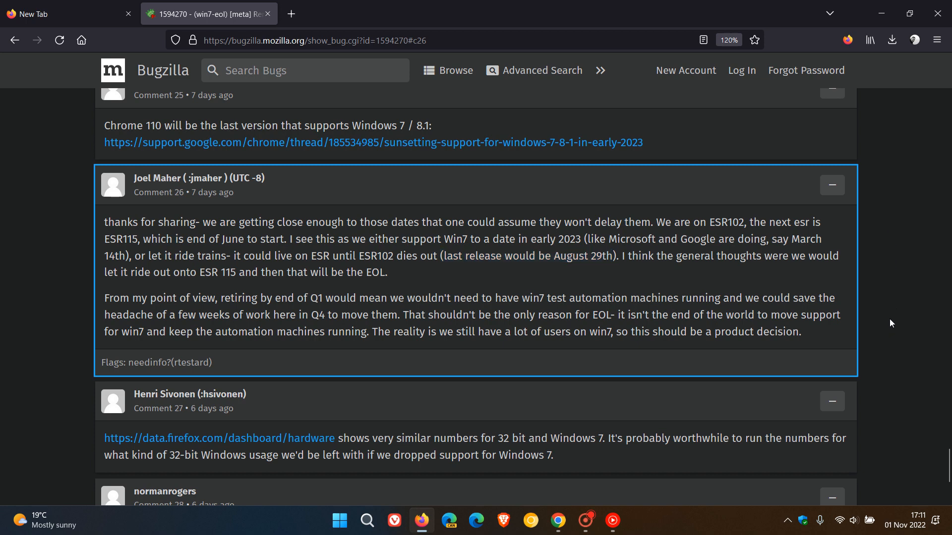
mouse_move(883, 330)
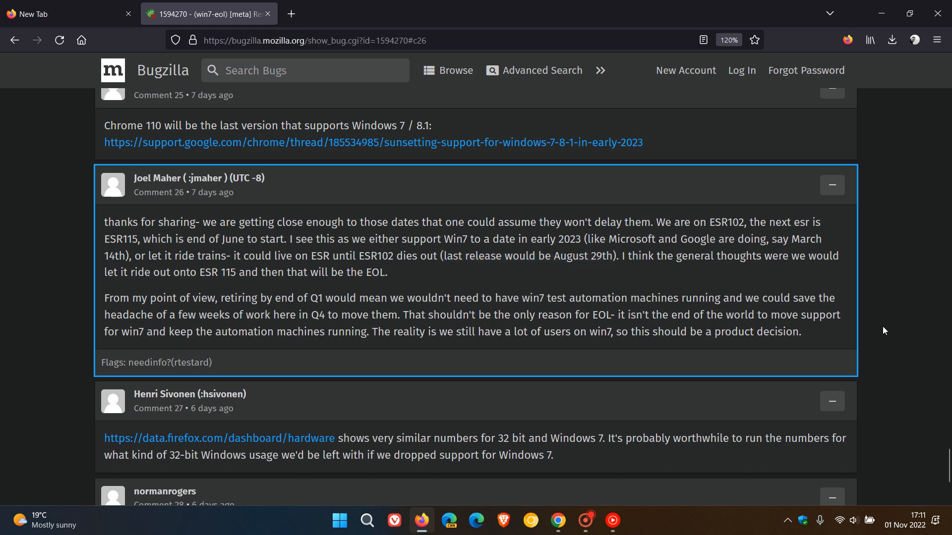
mouse_move(615, 287)
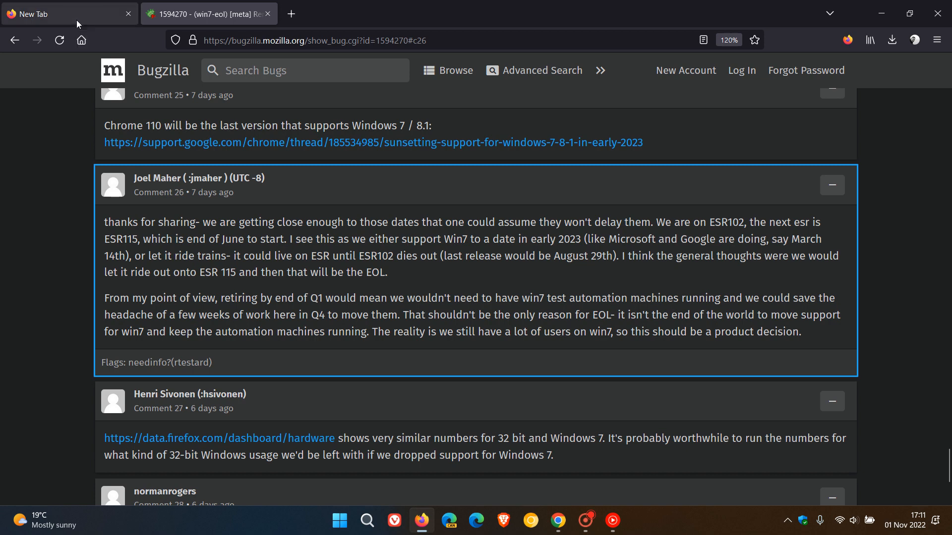
left_click(60, 13)
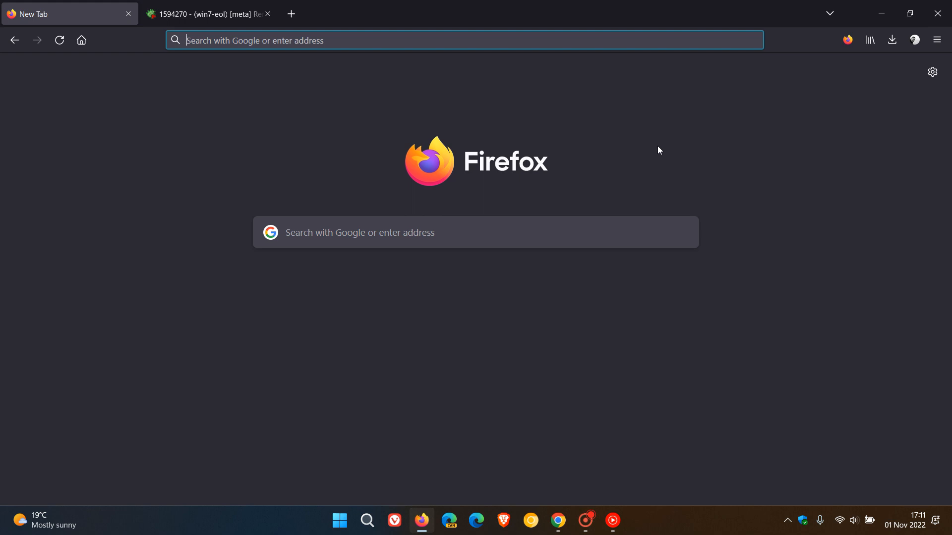
mouse_move(615, 193)
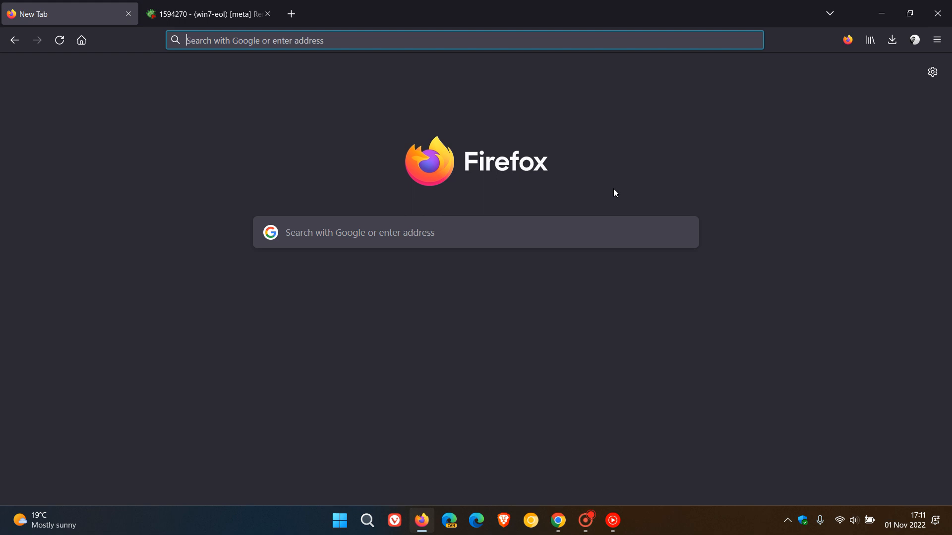
mouse_move(622, 171)
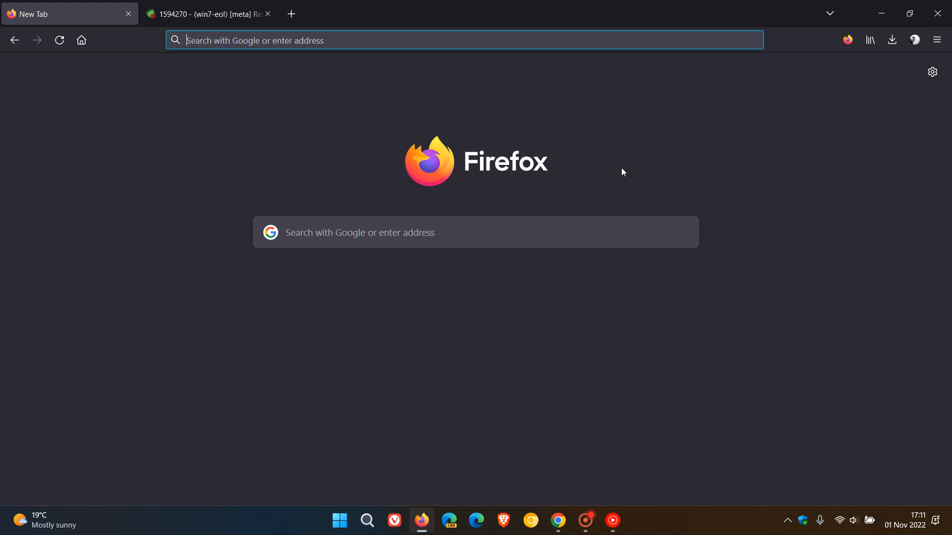
mouse_move(641, 183)
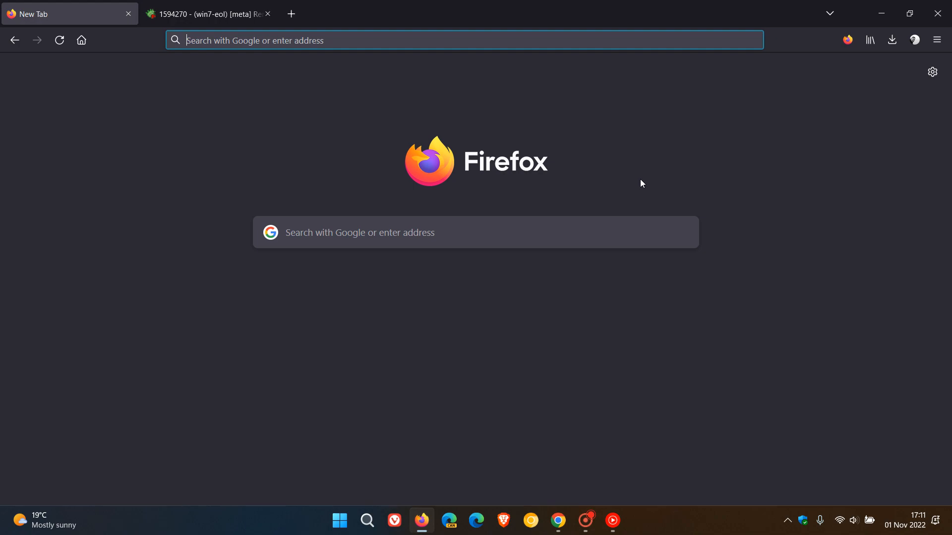